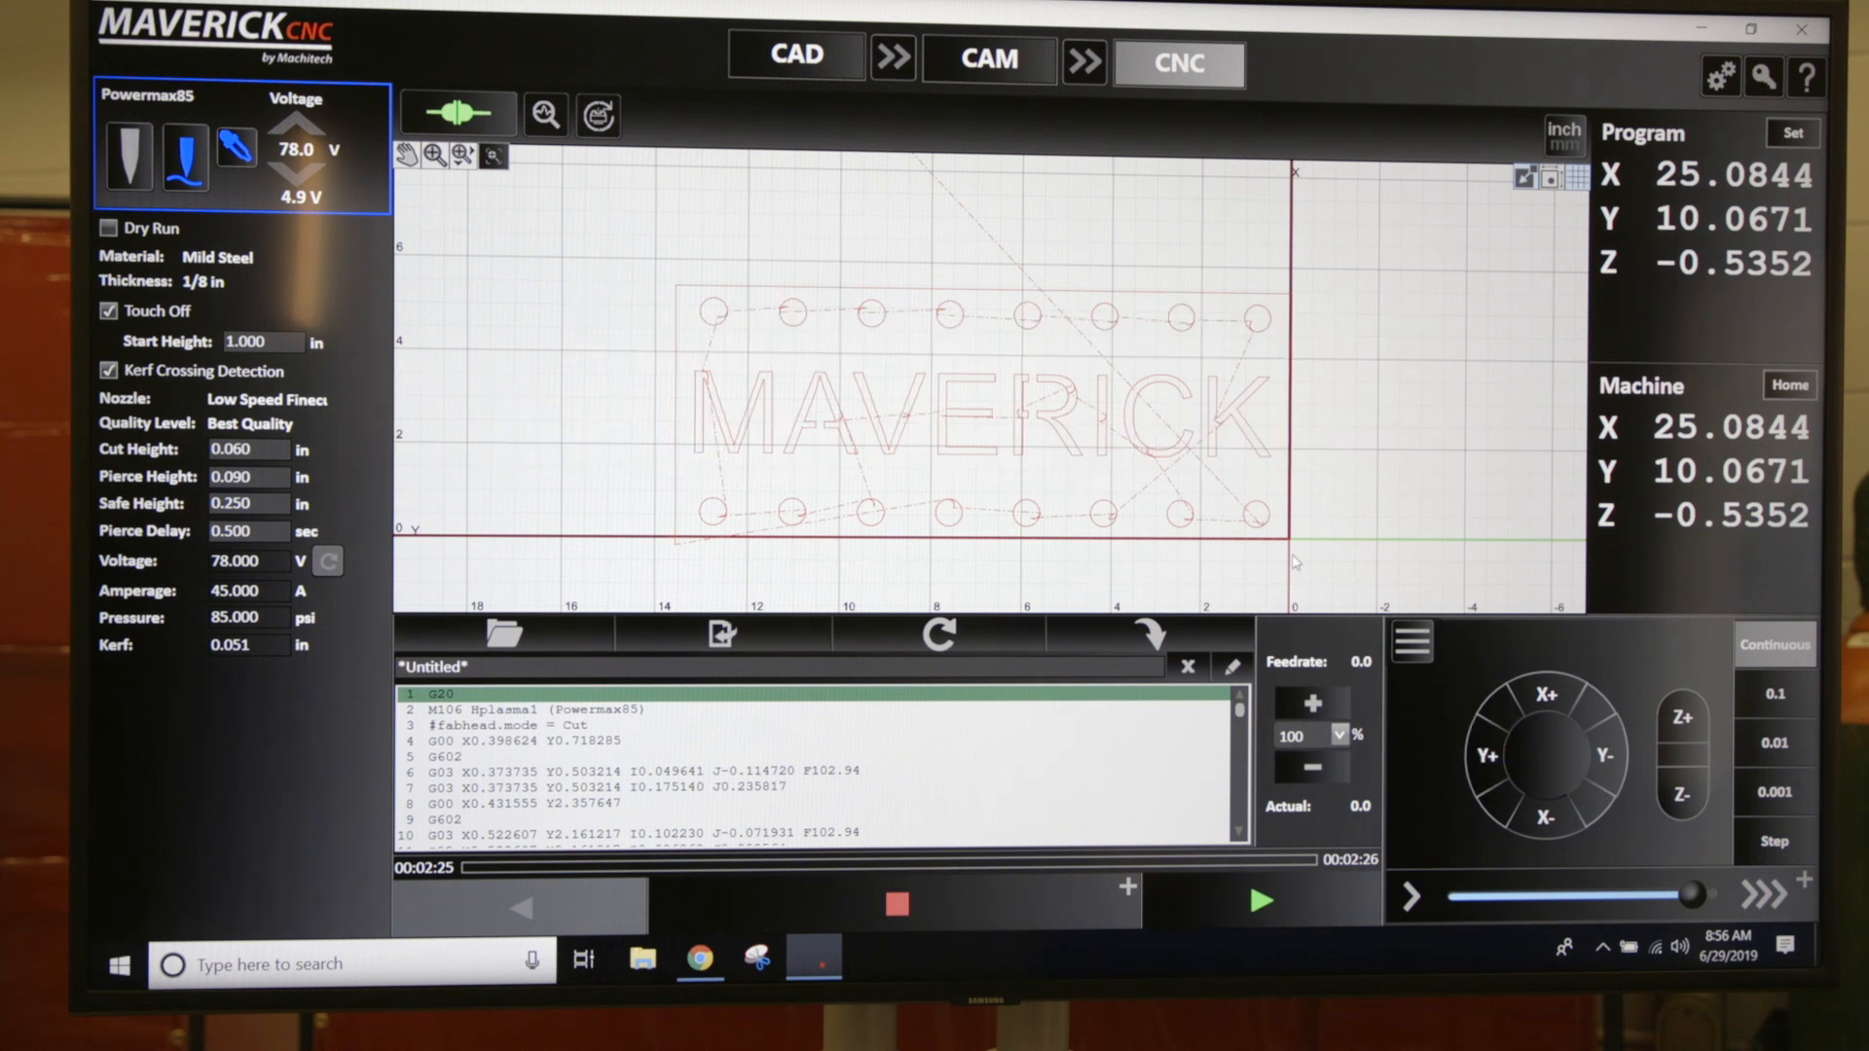
pyautogui.moveTo(941, 402)
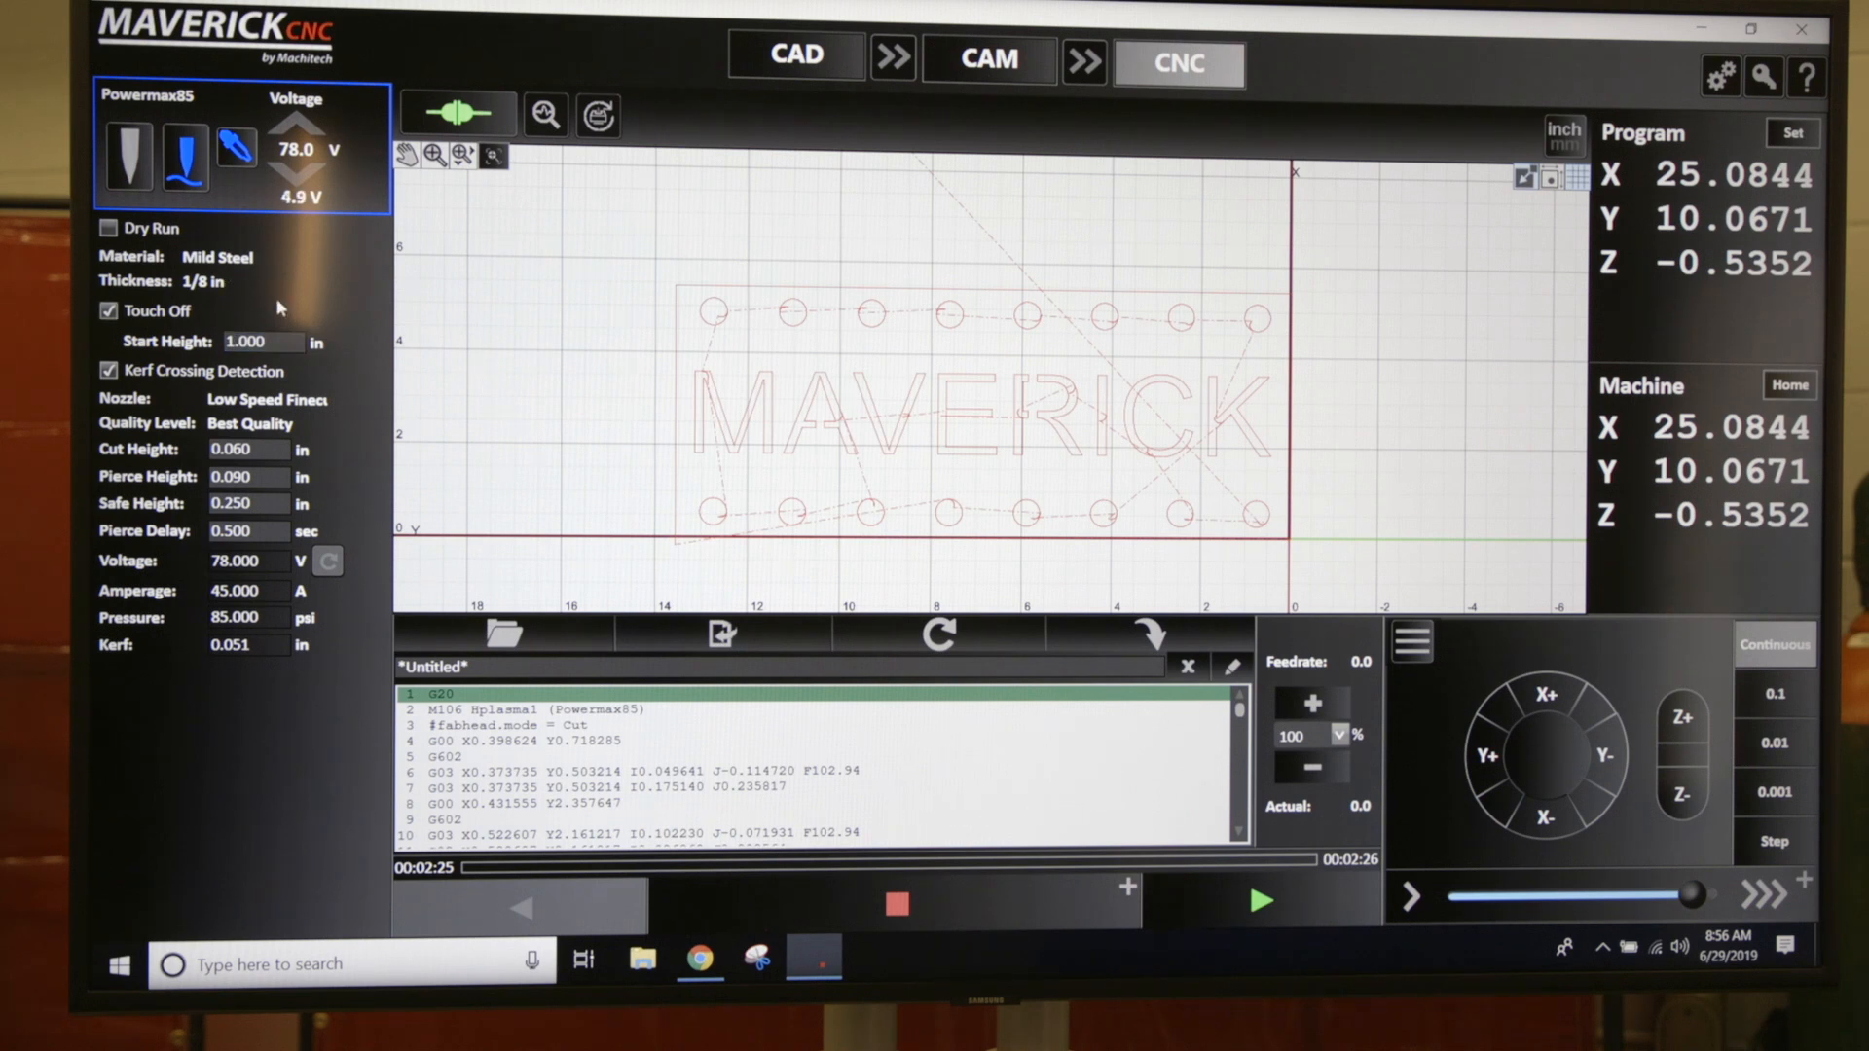
pyautogui.moveTo(1258, 429)
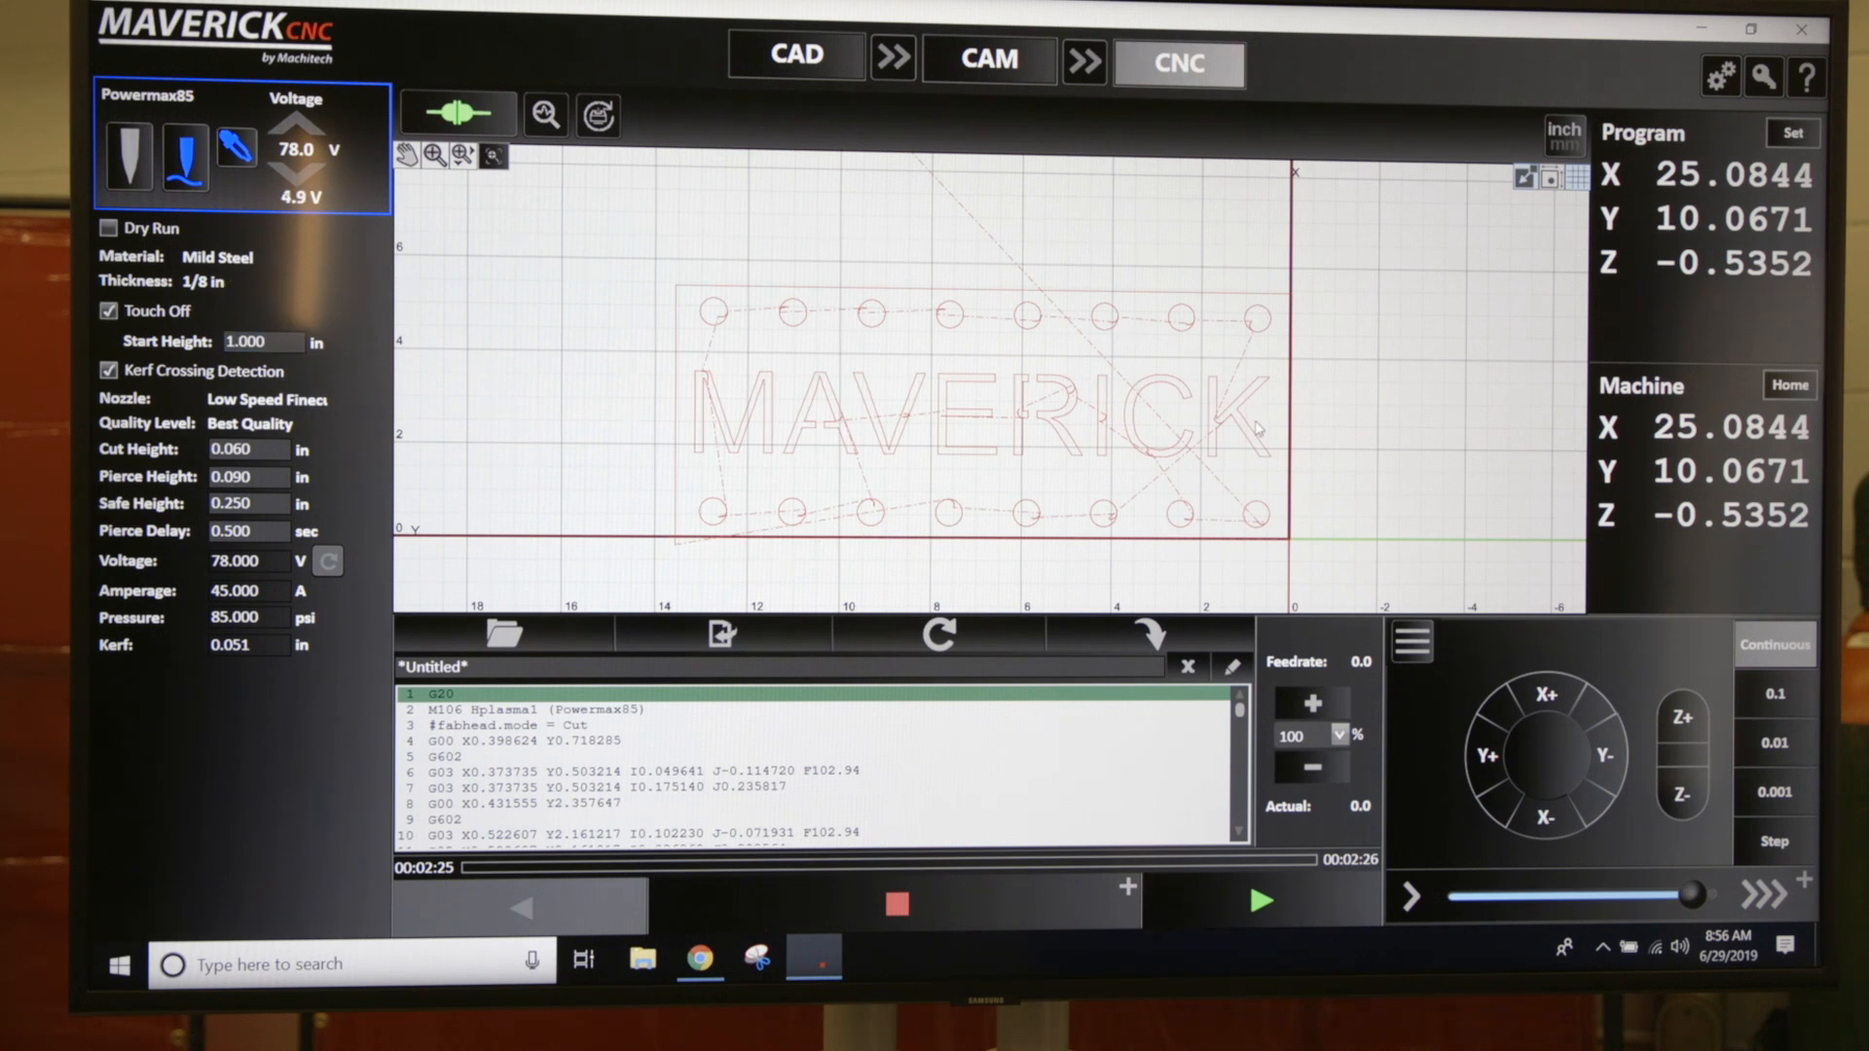
pyautogui.moveTo(1315, 530)
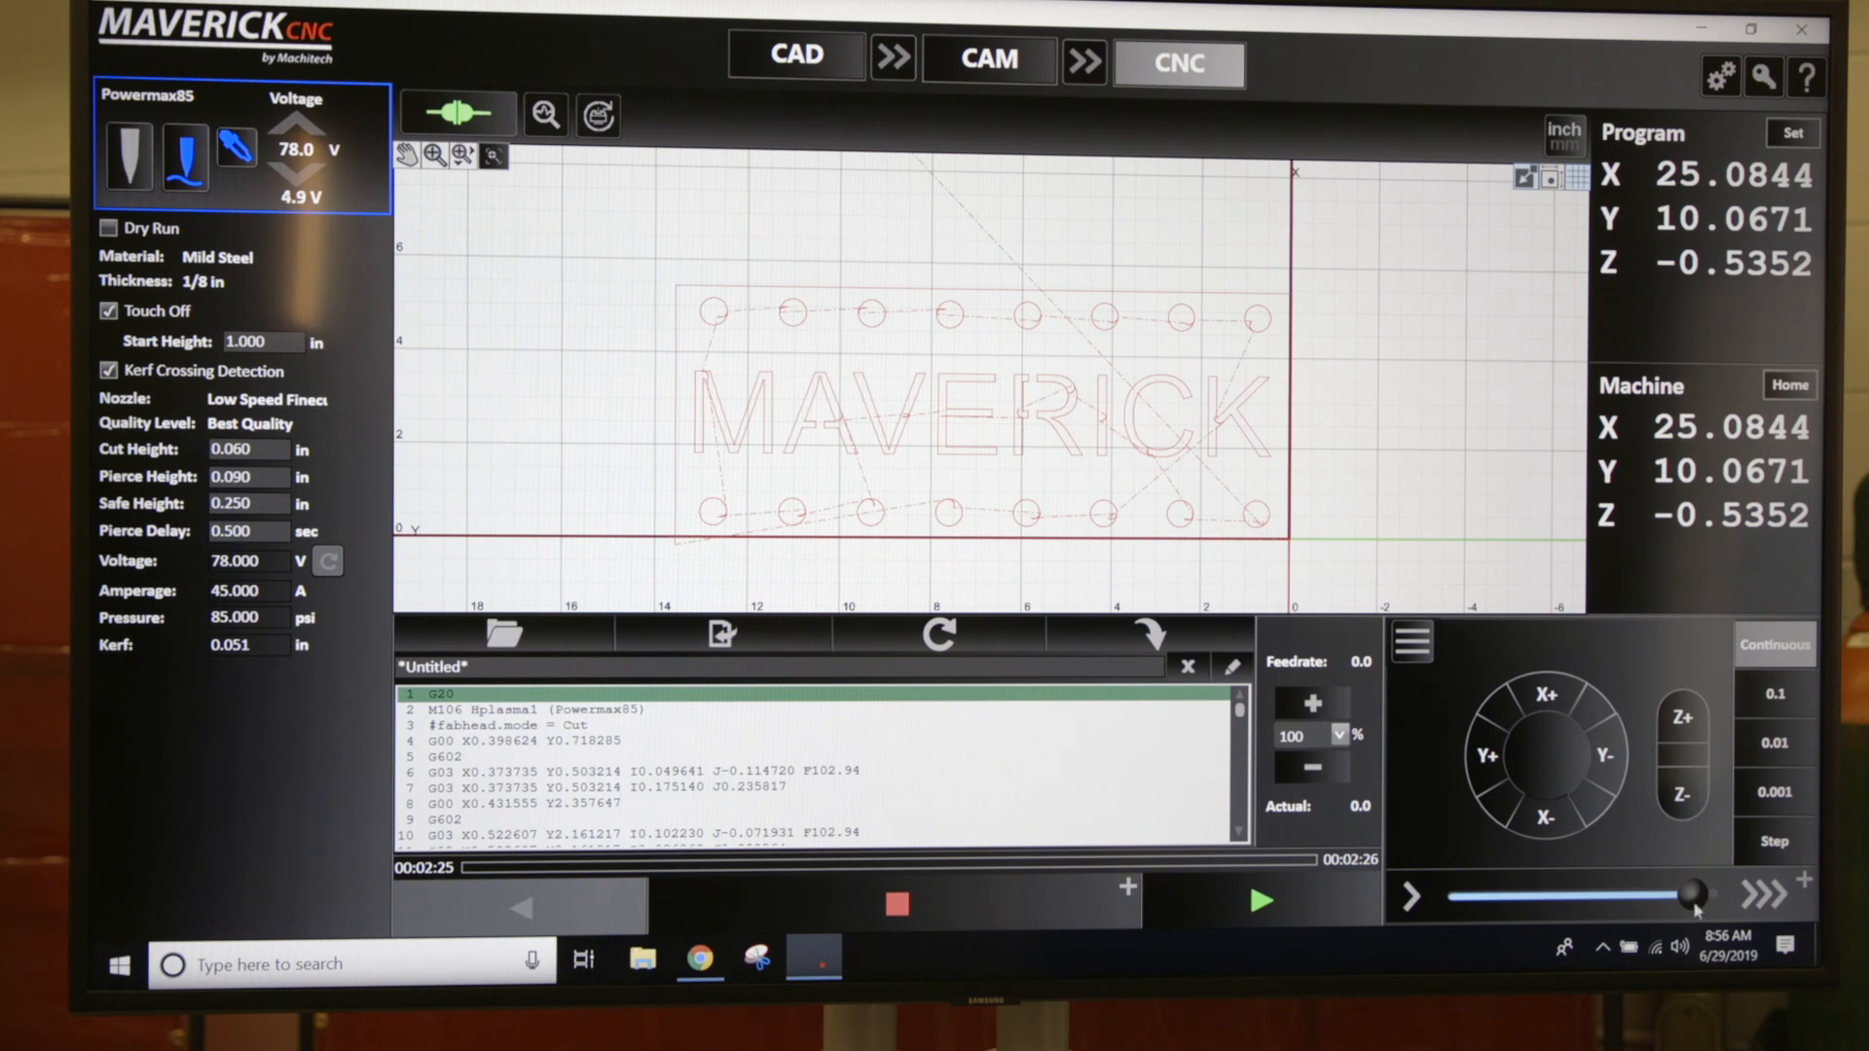
# Step: Lower the jog speed slider to about half speed
pyautogui.moveTo(1697, 896); pyautogui.dragTo(1598, 896)
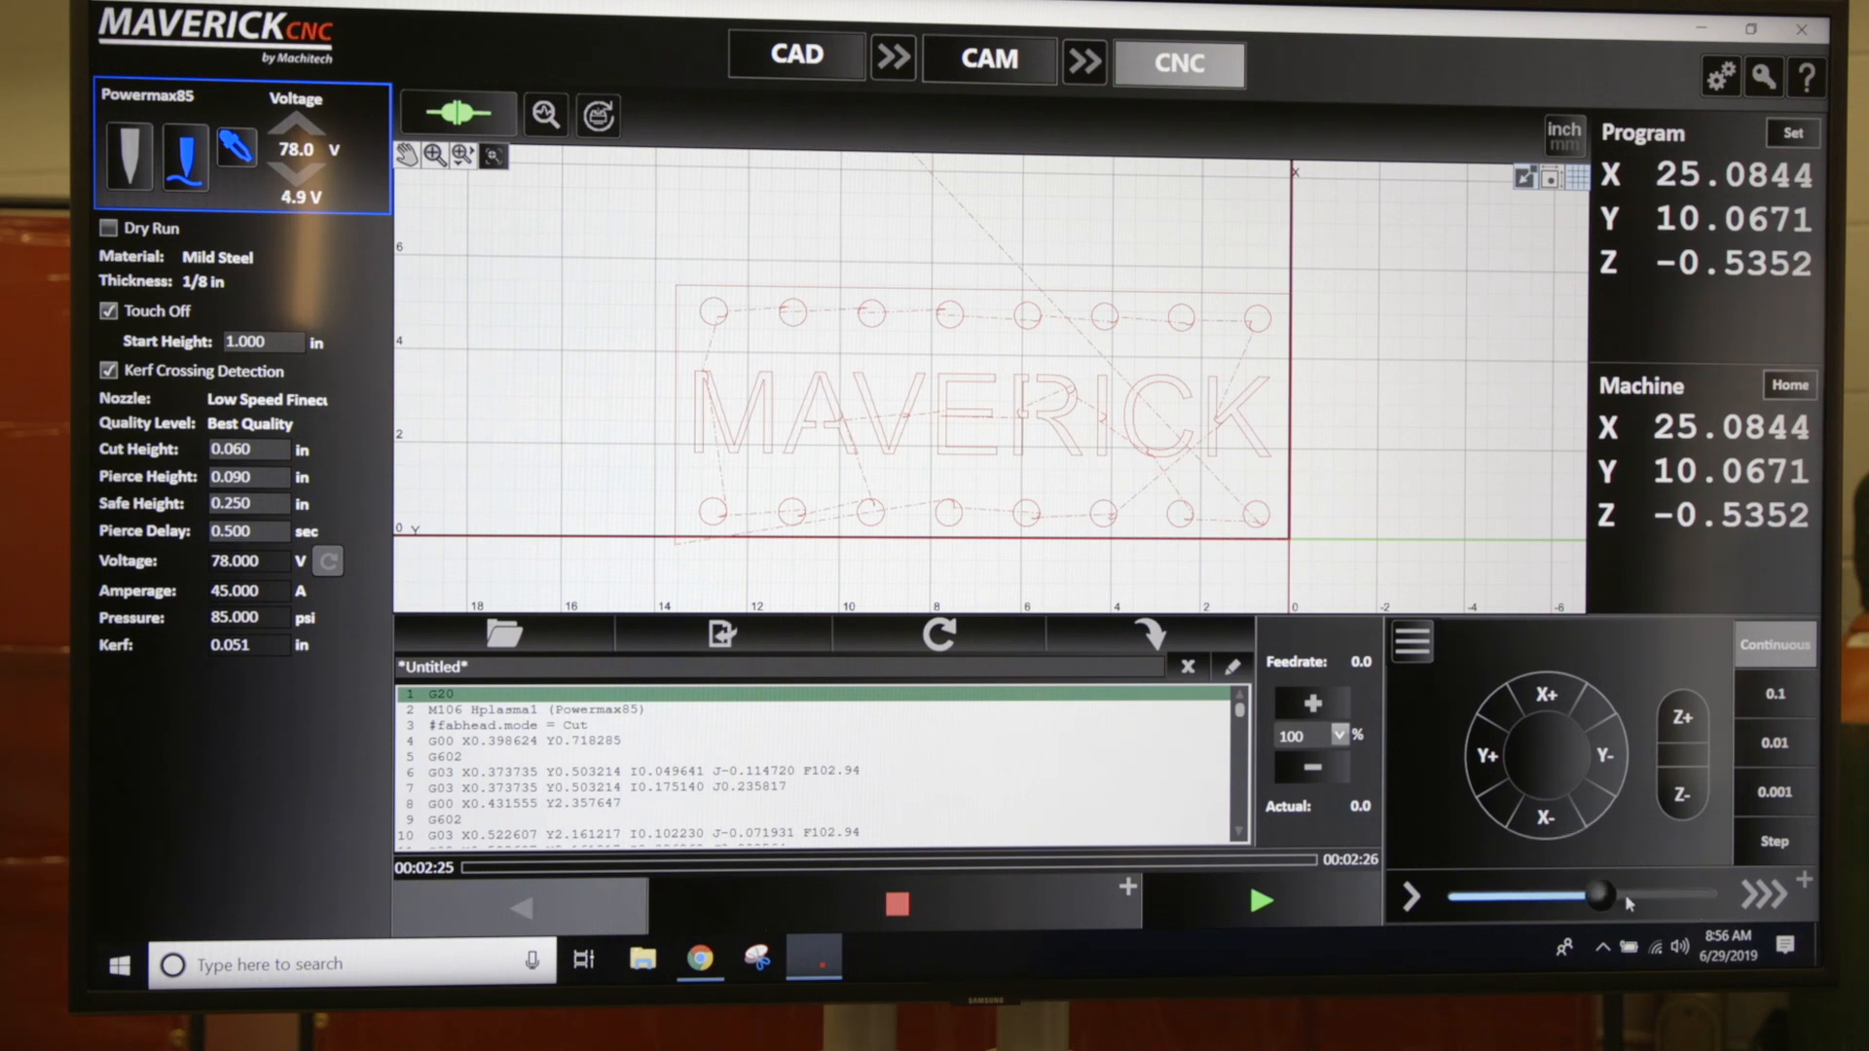
pyautogui.moveTo(1597, 893); pyautogui.dragTo(1698, 896)
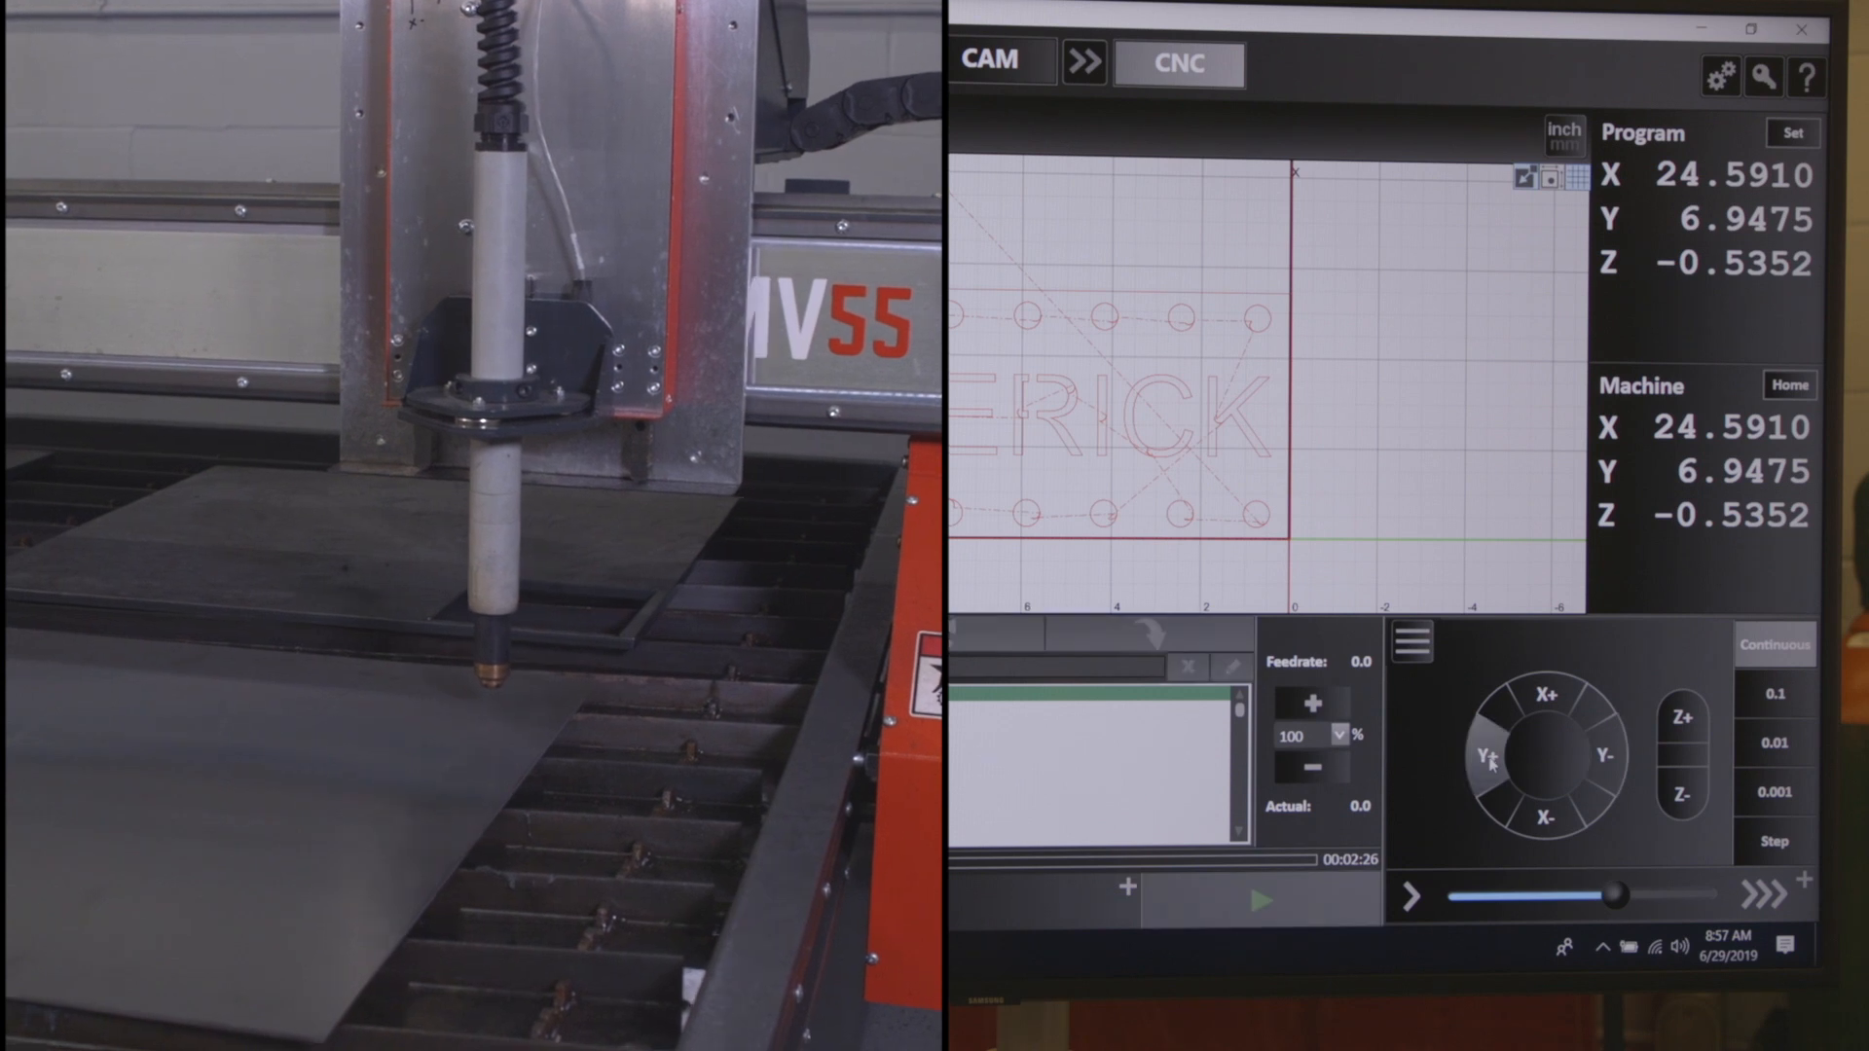
# Step: Jog the torch near the sheet corner and lower it to Z -1.1794
pyautogui.click(1487, 756)
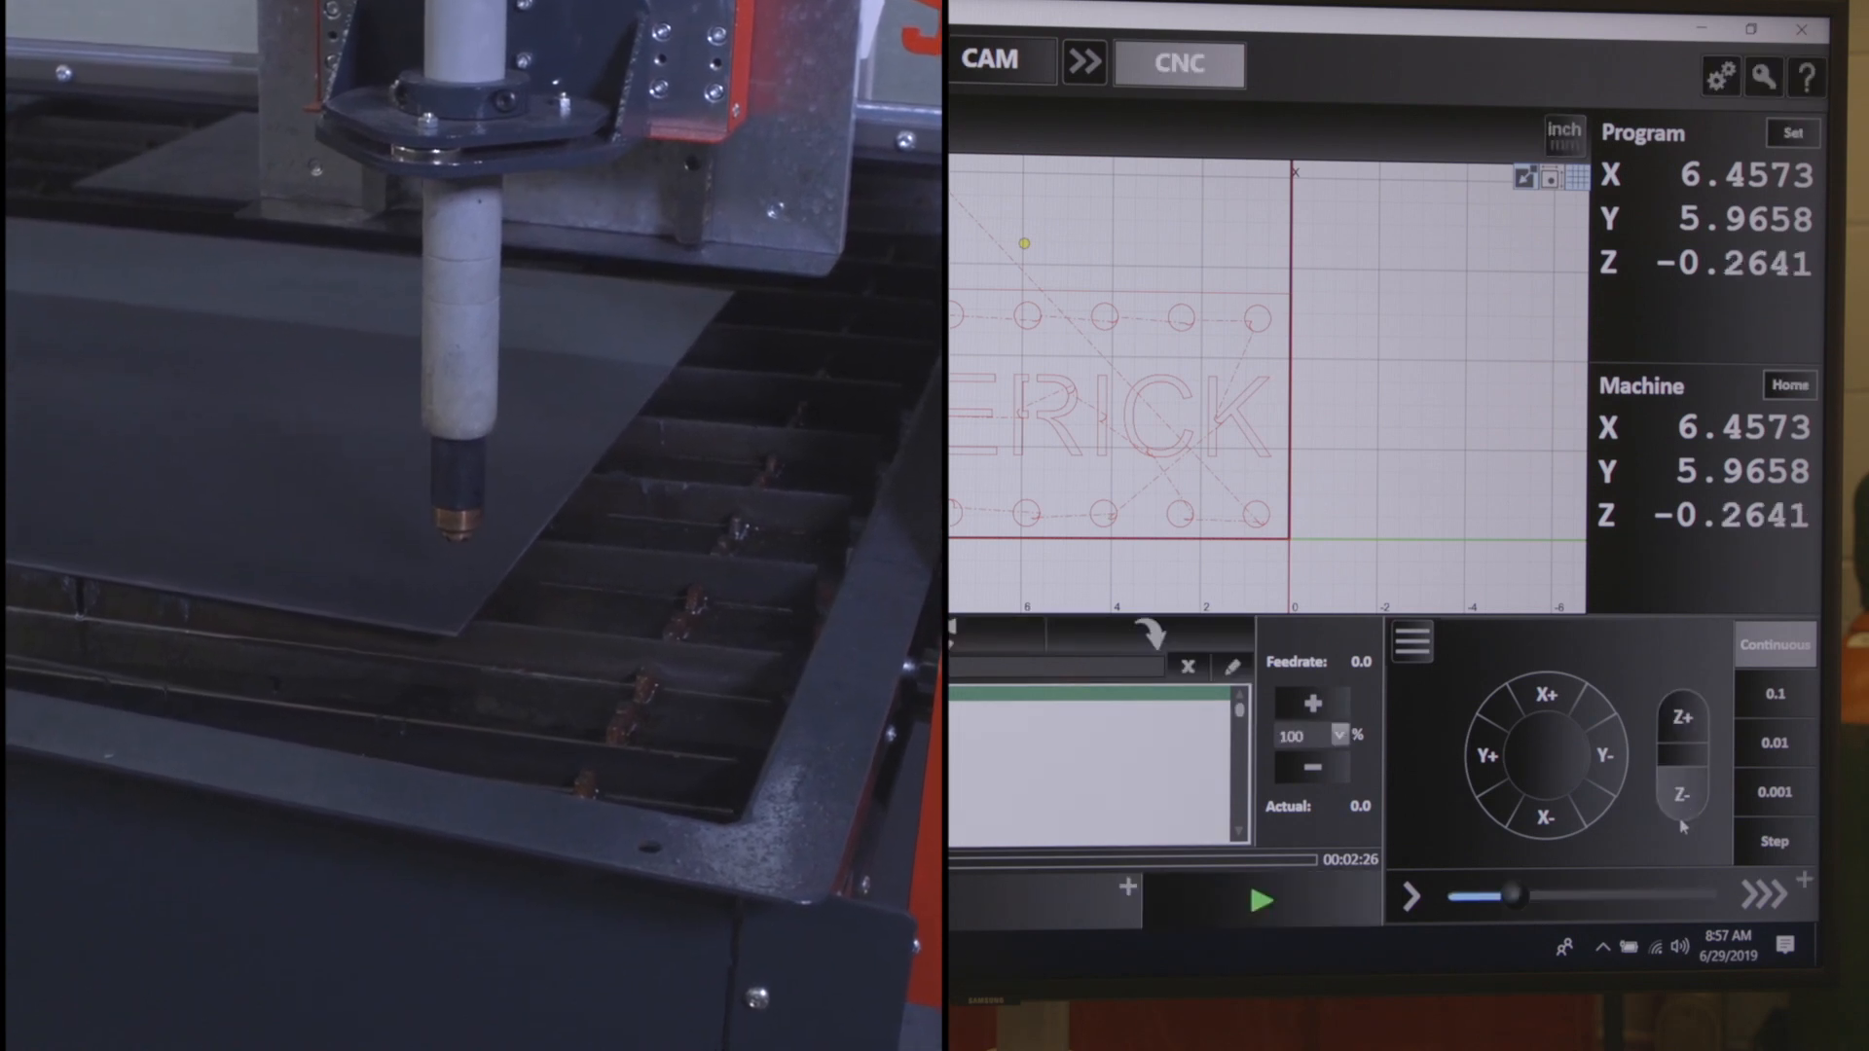
pyautogui.click(1682, 795)
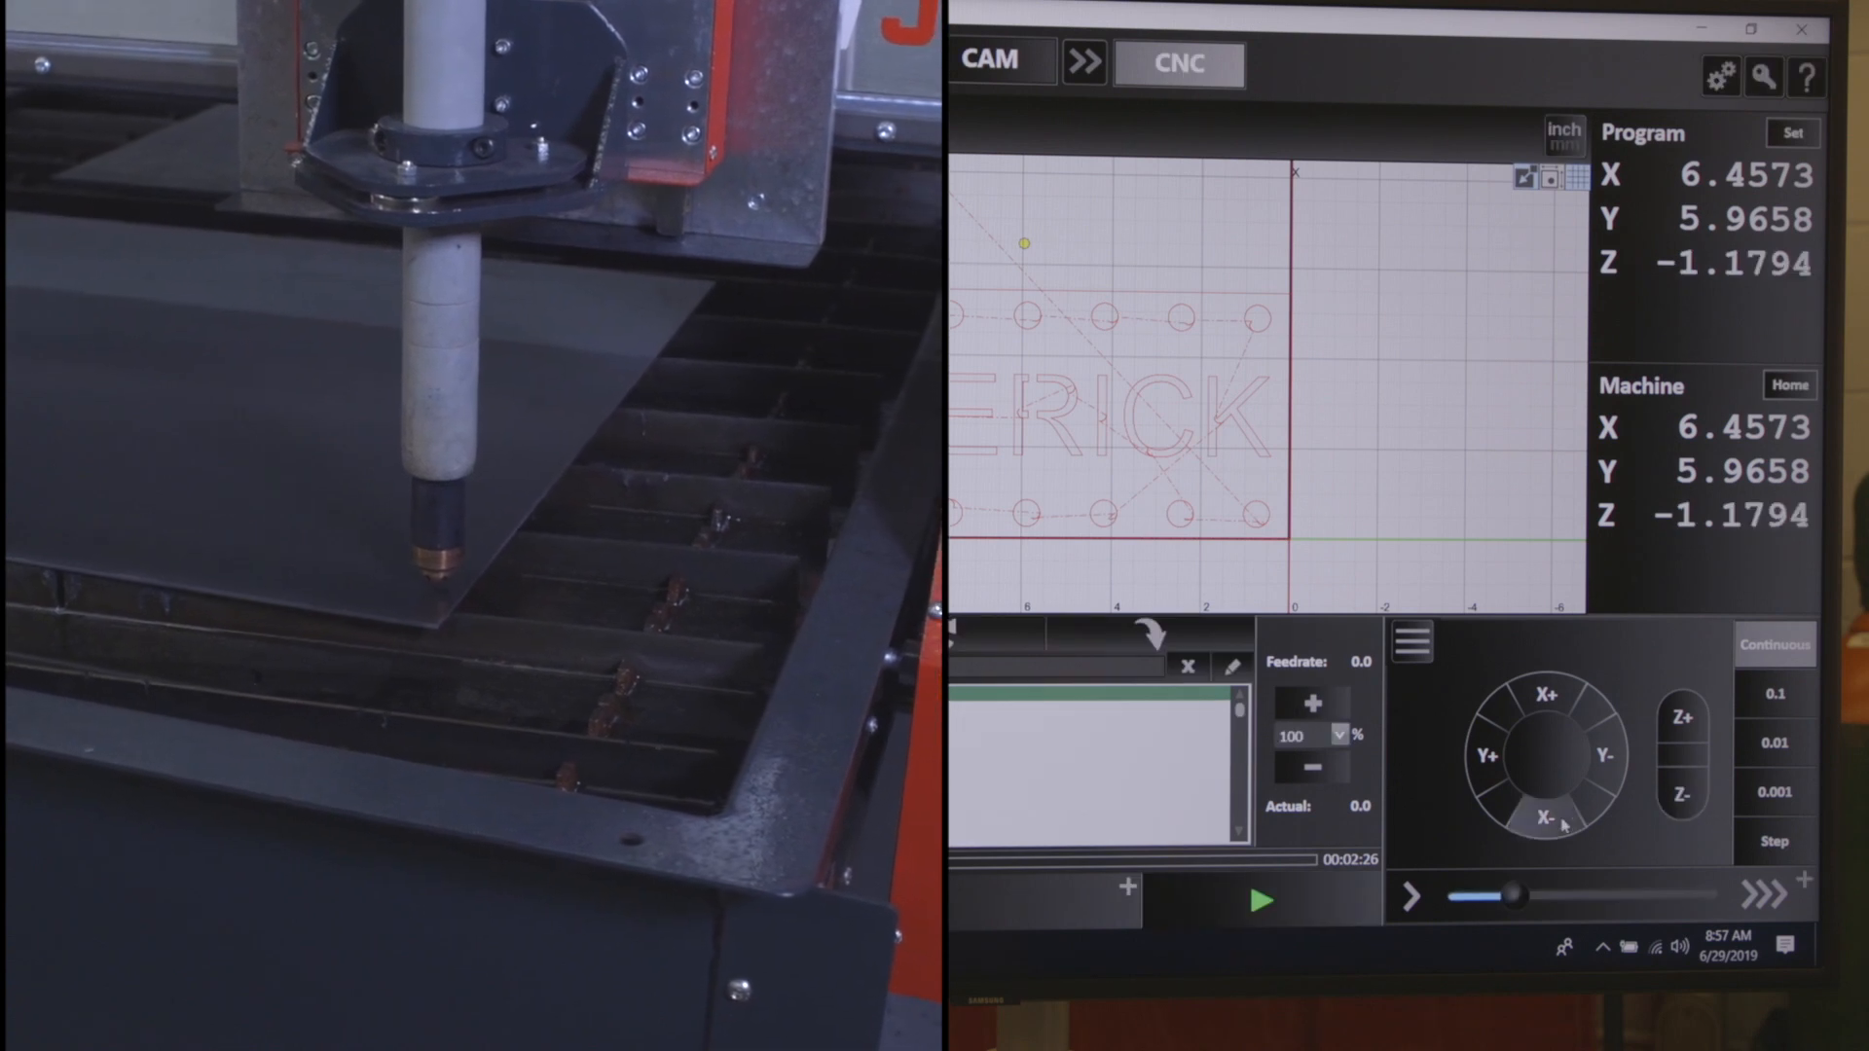
pyautogui.click(1543, 823)
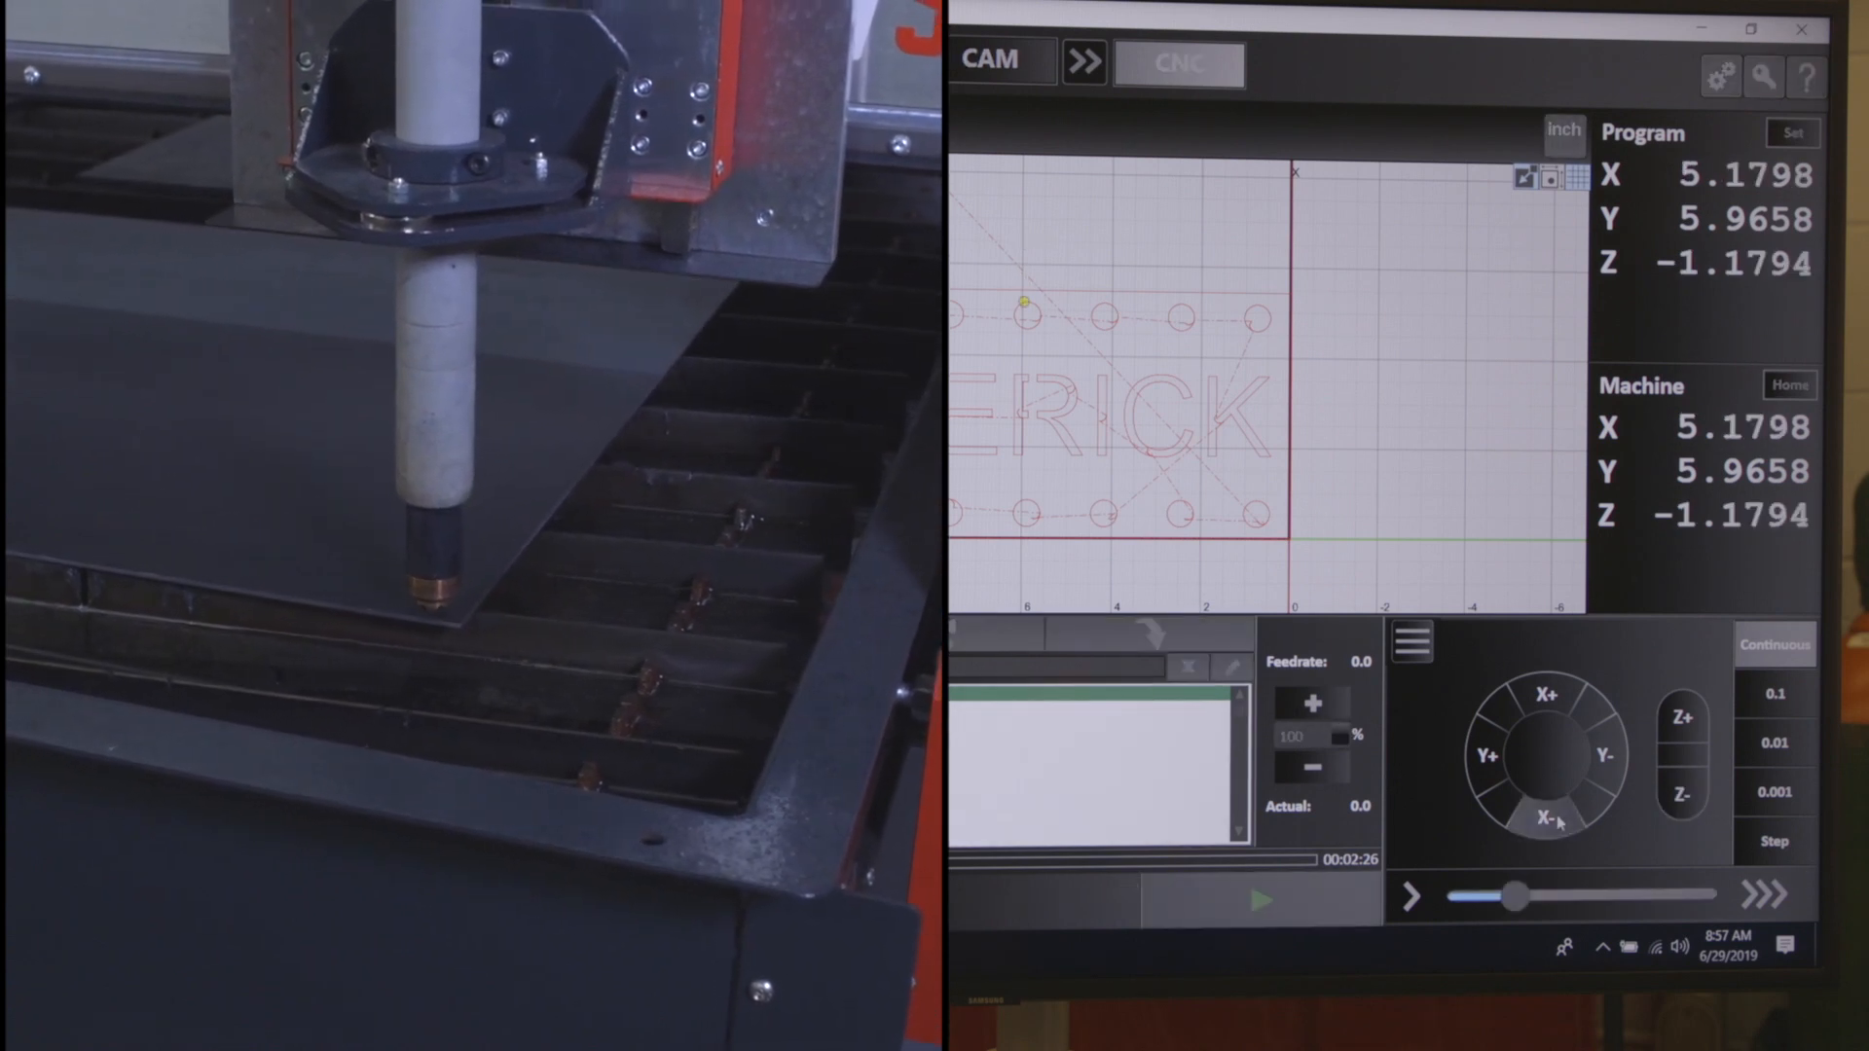
pyautogui.click(1548, 695)
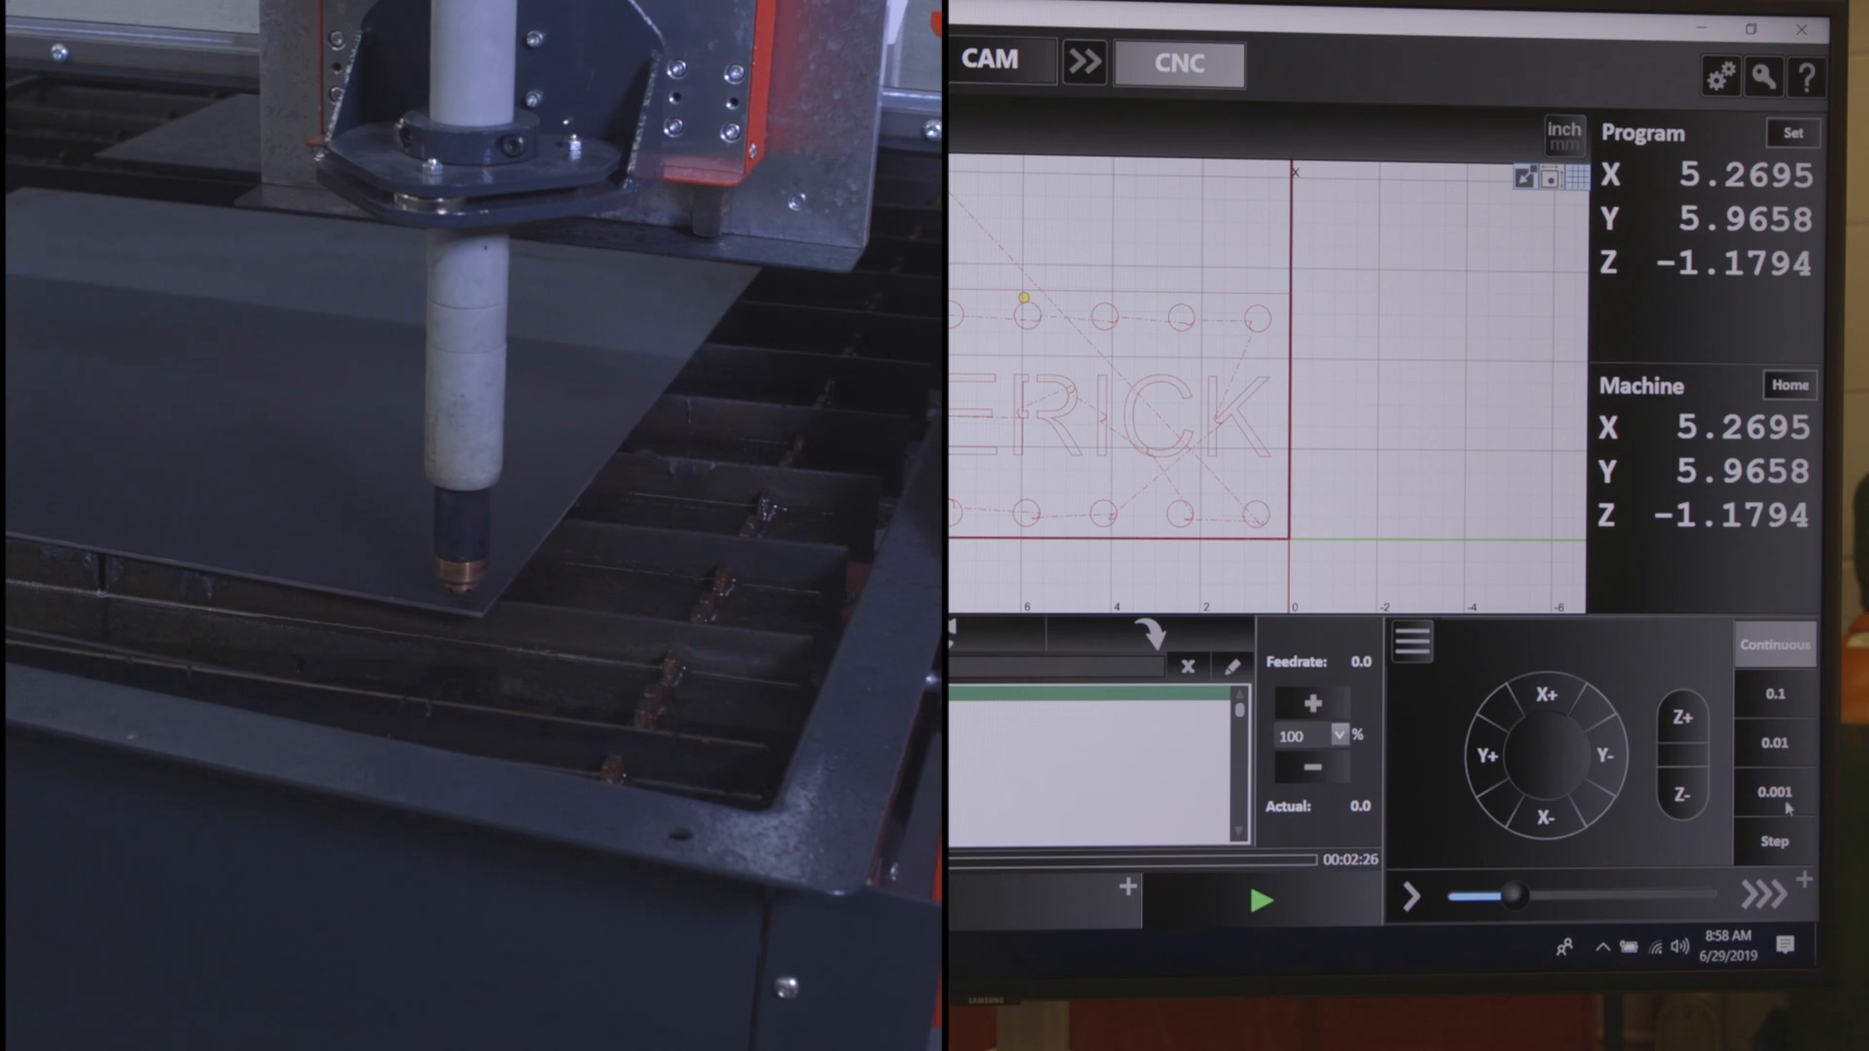
# Step: Switch to fixed-step jogging and nudge the torch tip onto the corner (X 5.1694, Y 5.6654)
pyautogui.click(1773, 691)
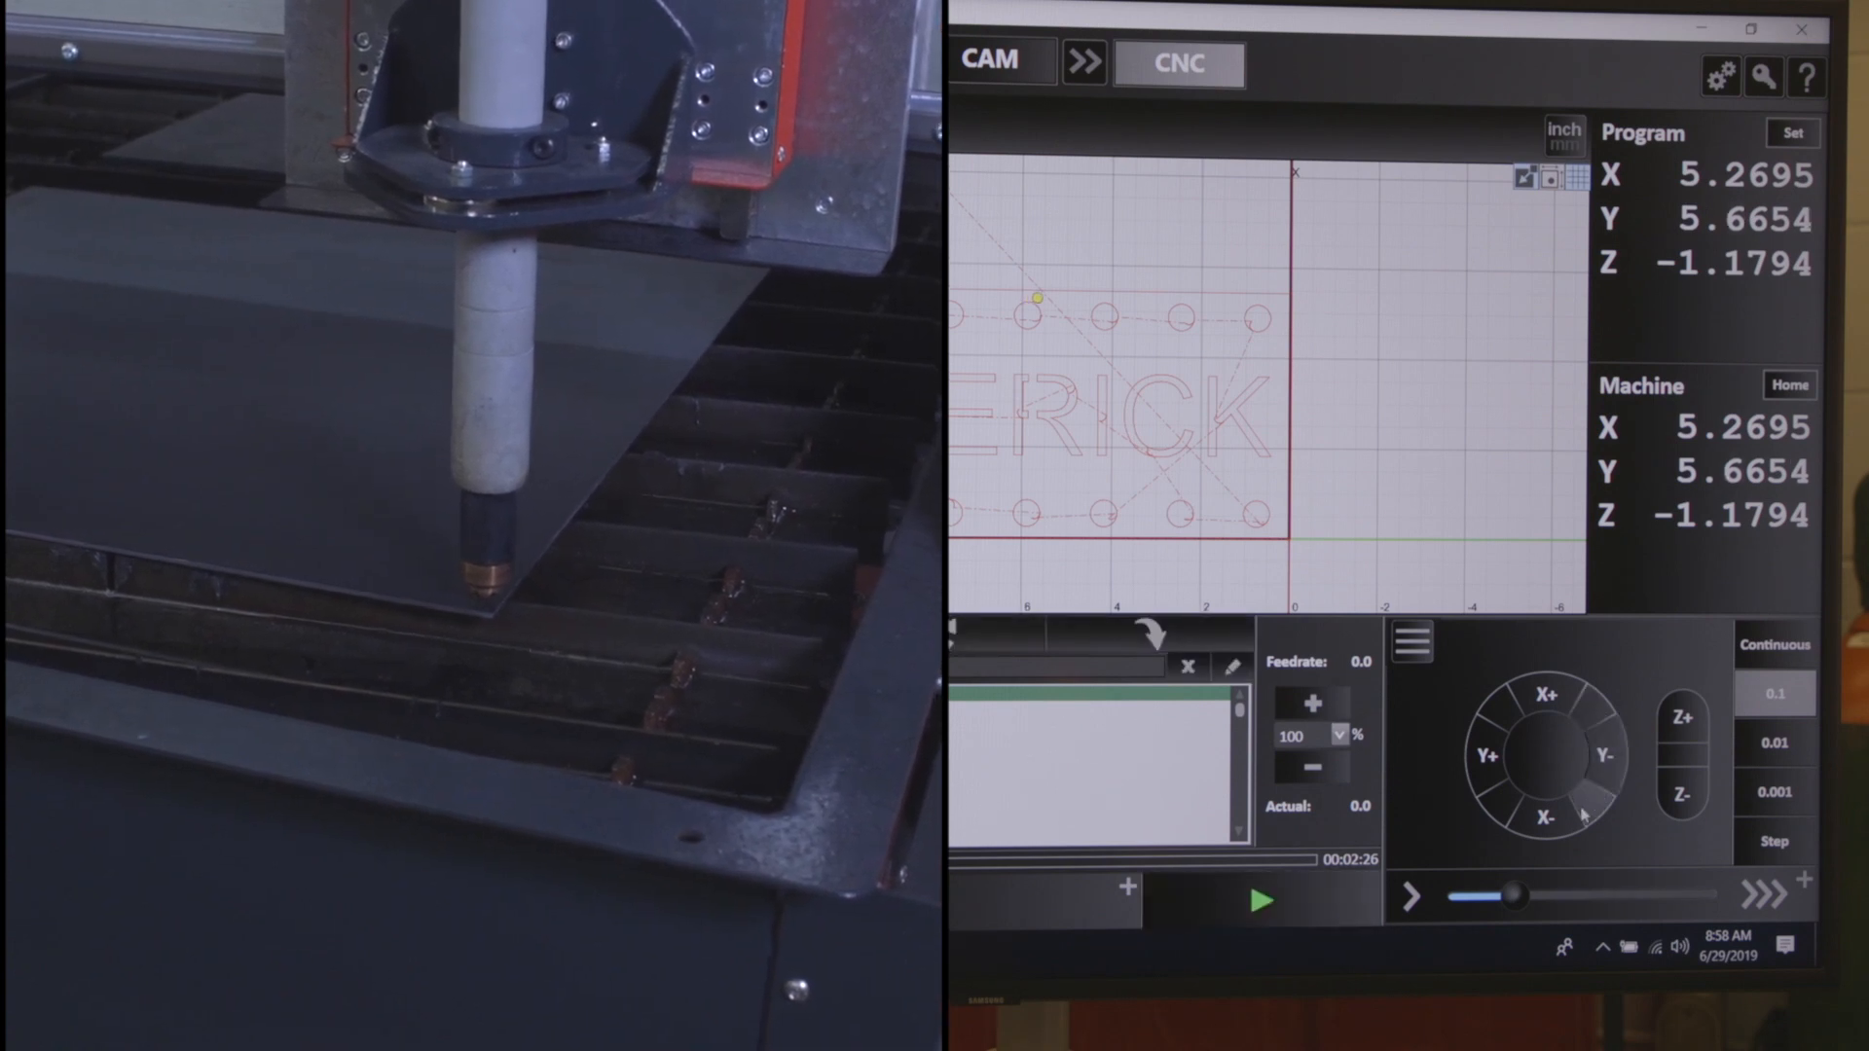
pyautogui.click(1541, 819)
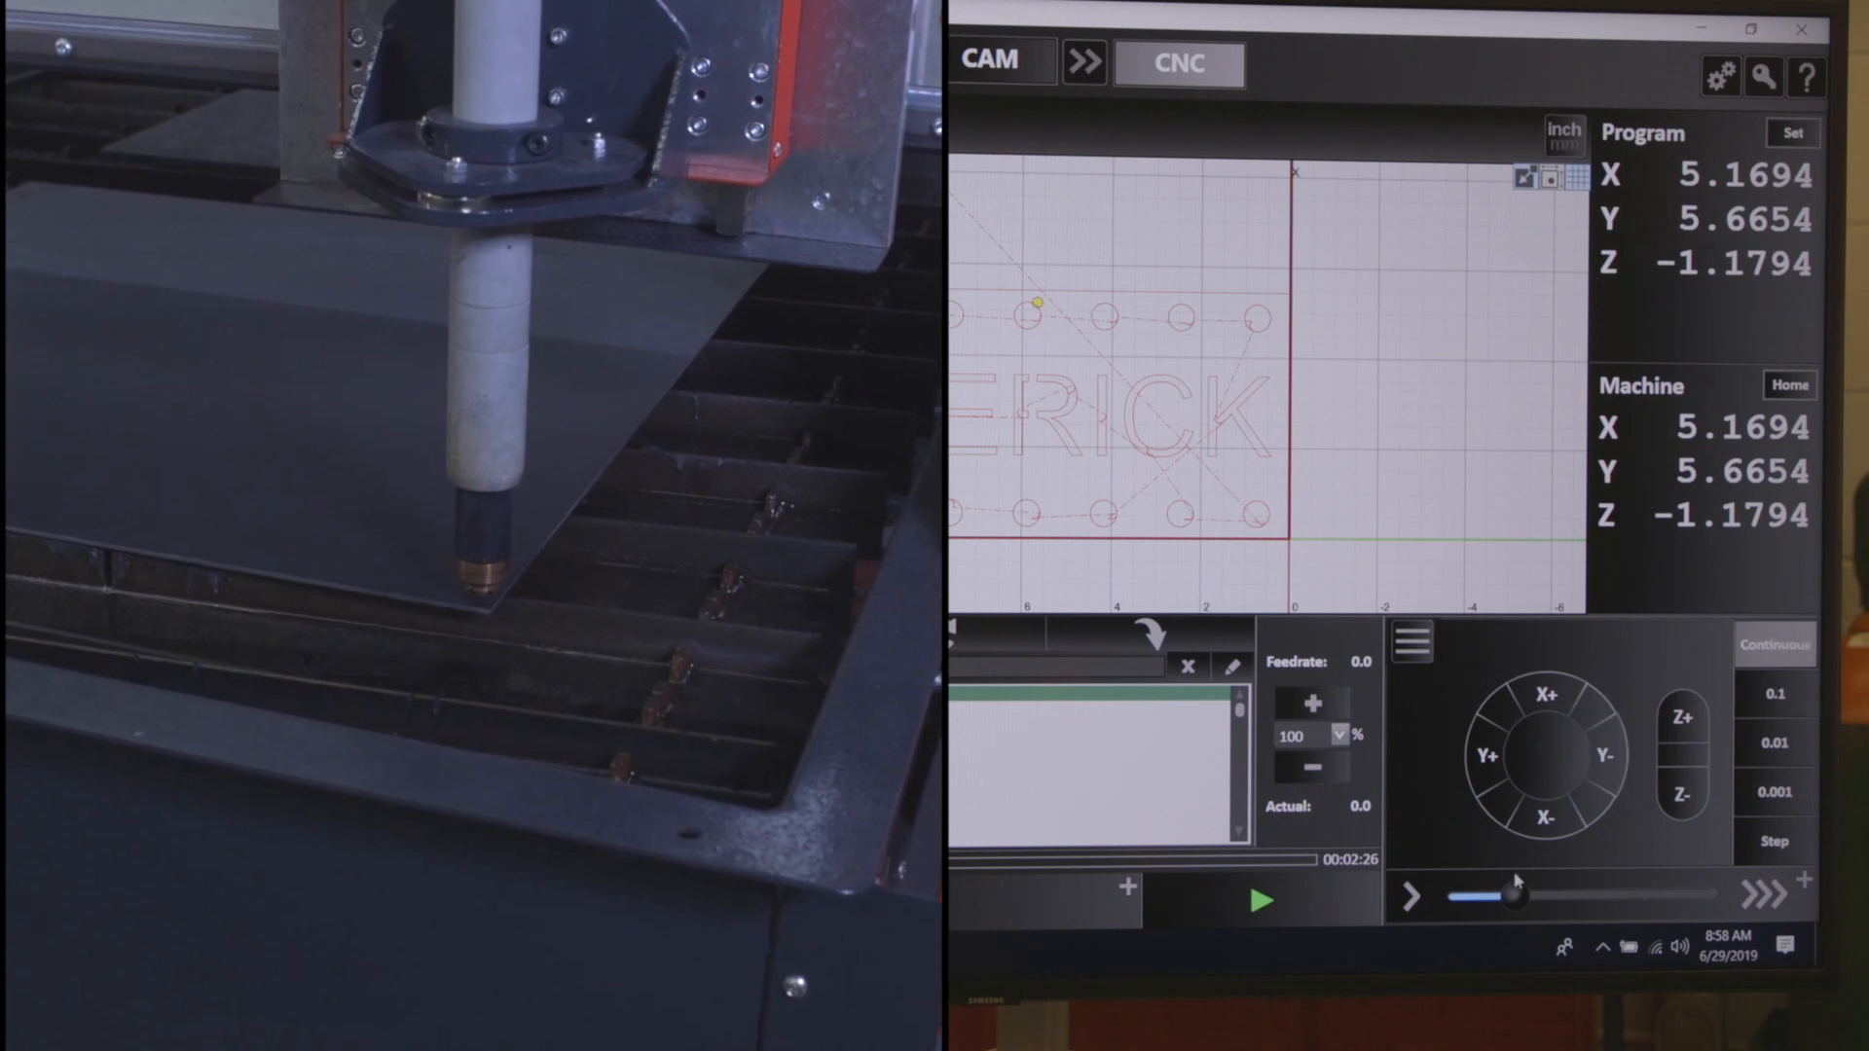
# Step: Drag the jog speed slider to maximum
pyautogui.moveTo(1513, 897); pyautogui.dragTo(1692, 897)
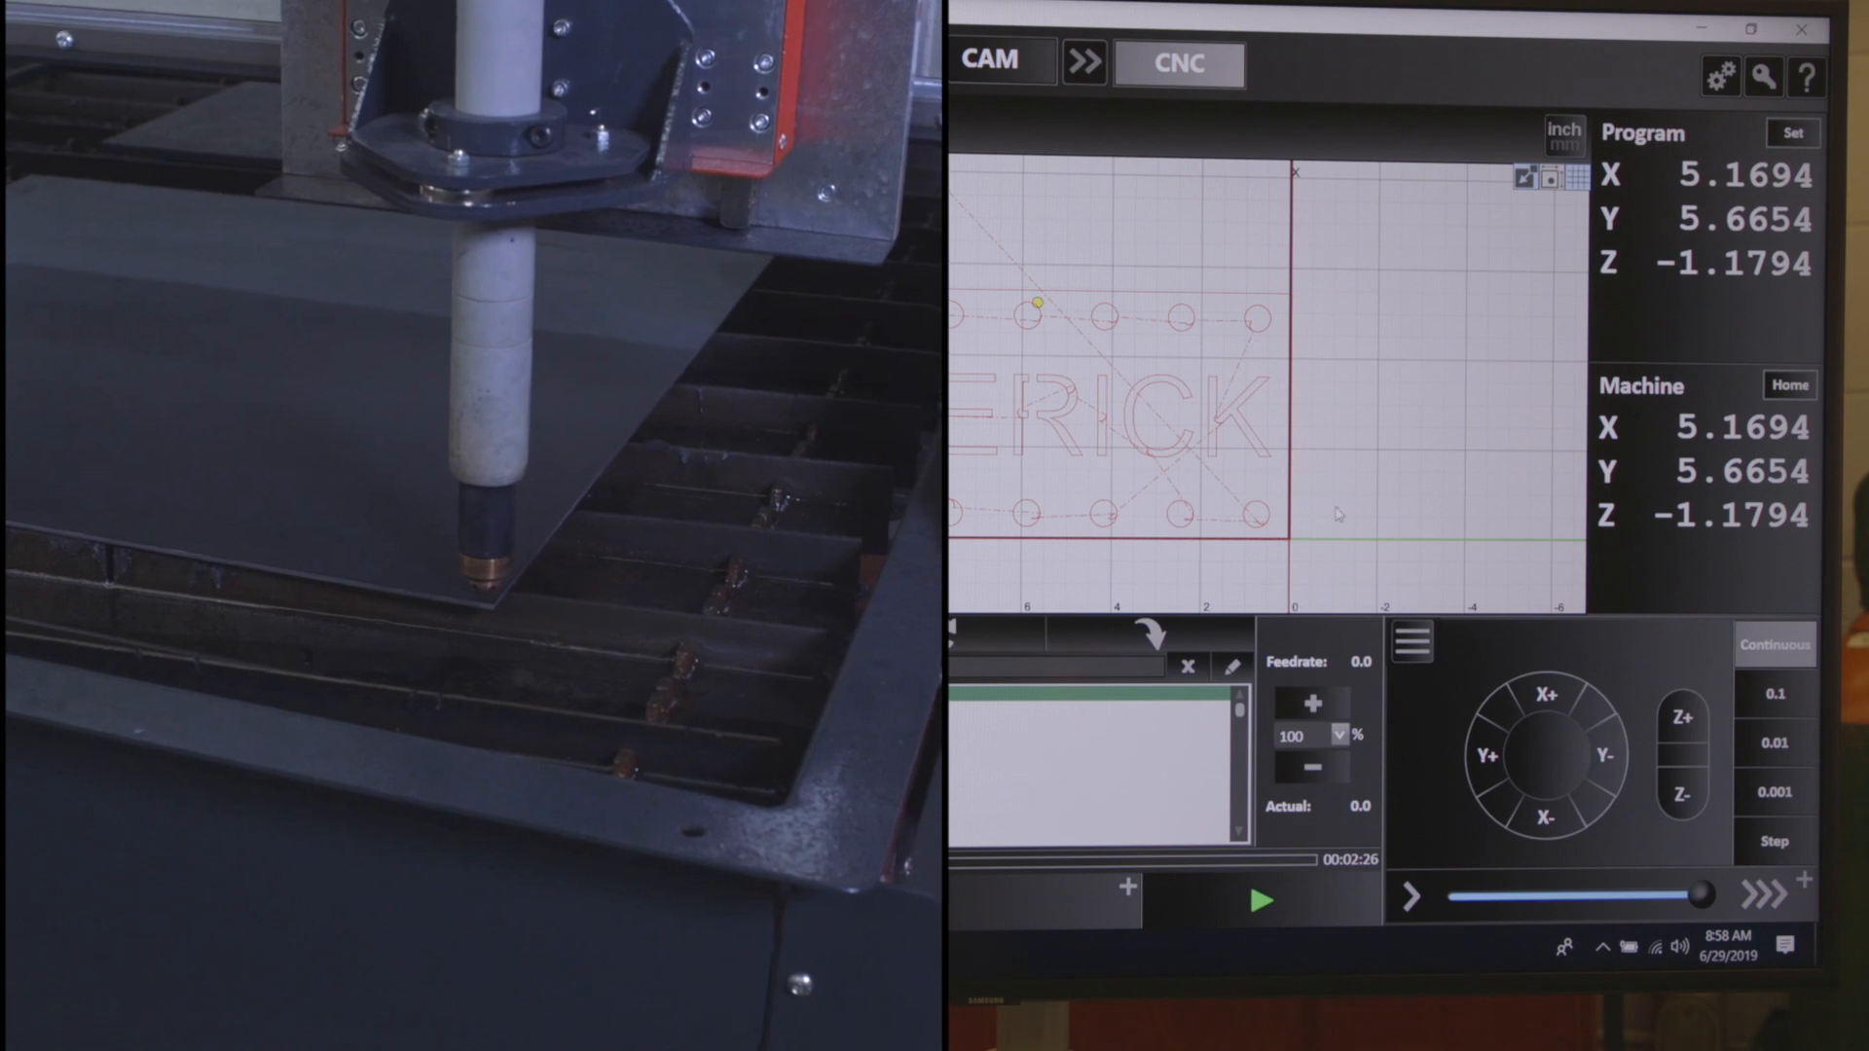
pyautogui.click(1259, 900)
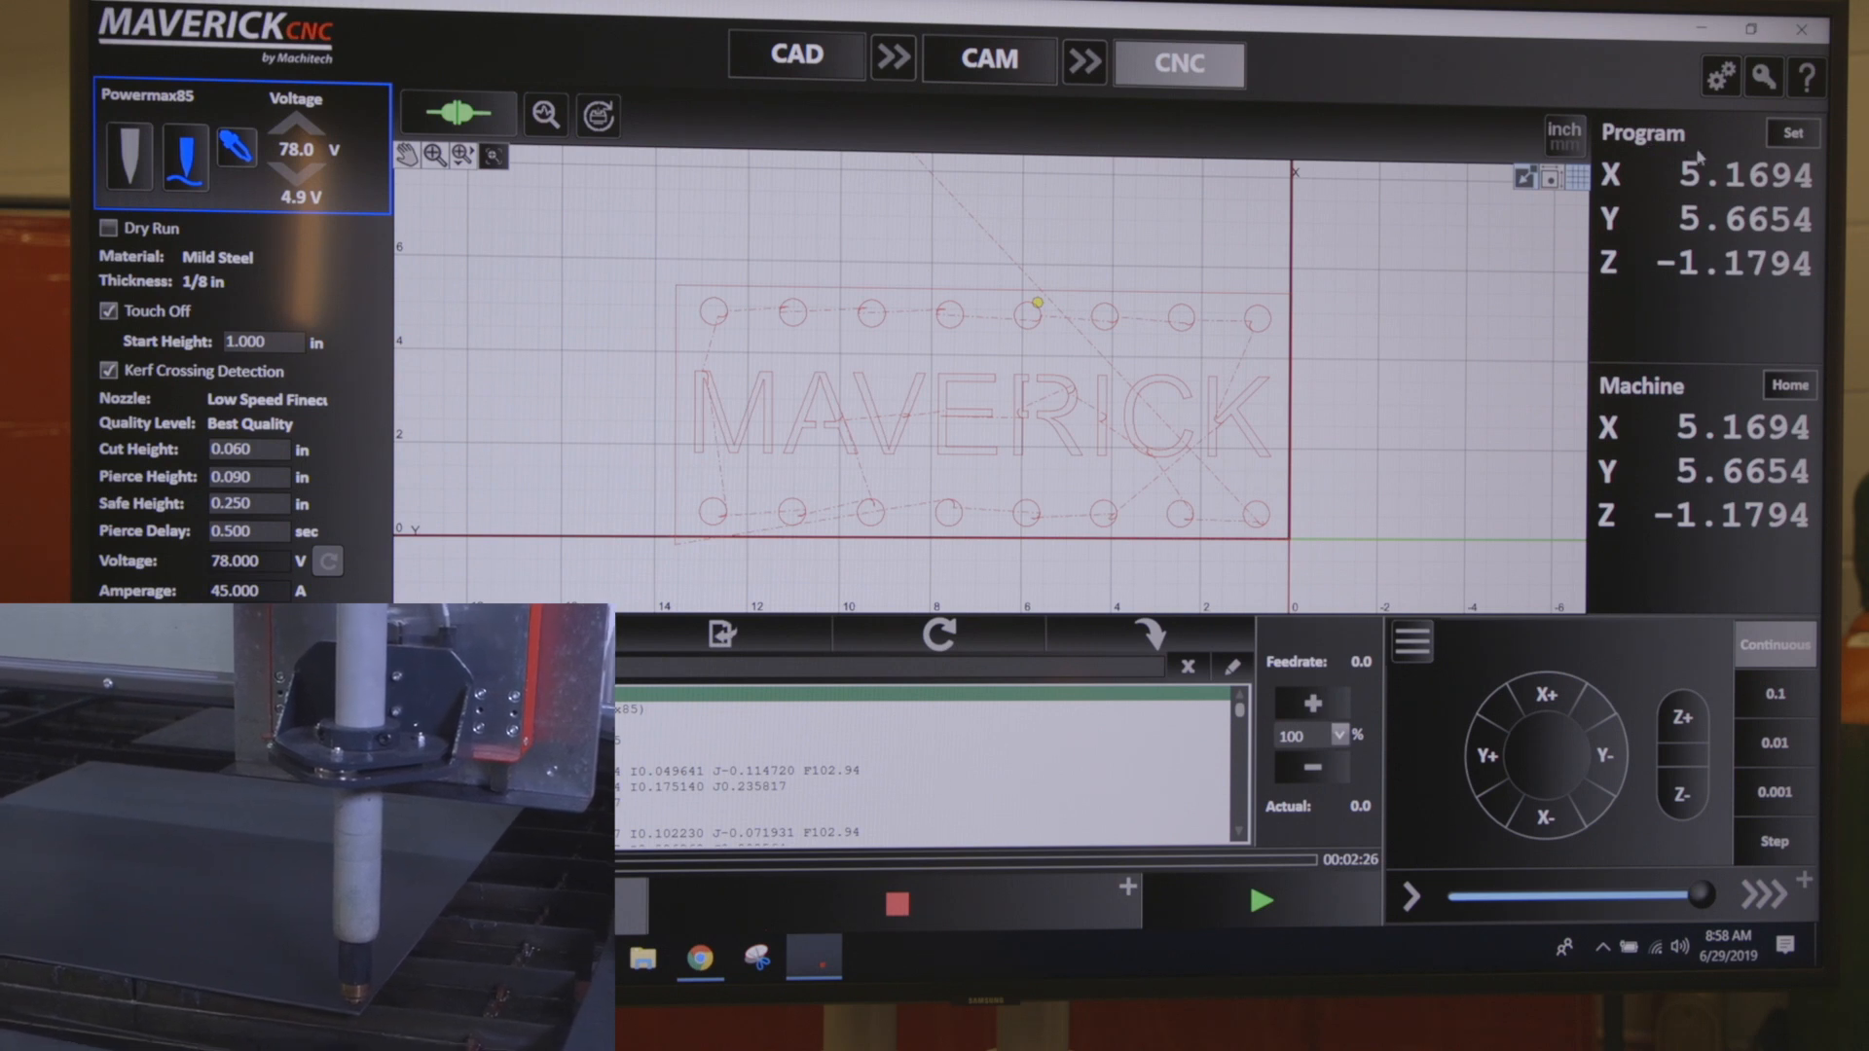
# Step: Zero program X and Y at the current sheet-corner position
pyautogui.click(1792, 132)
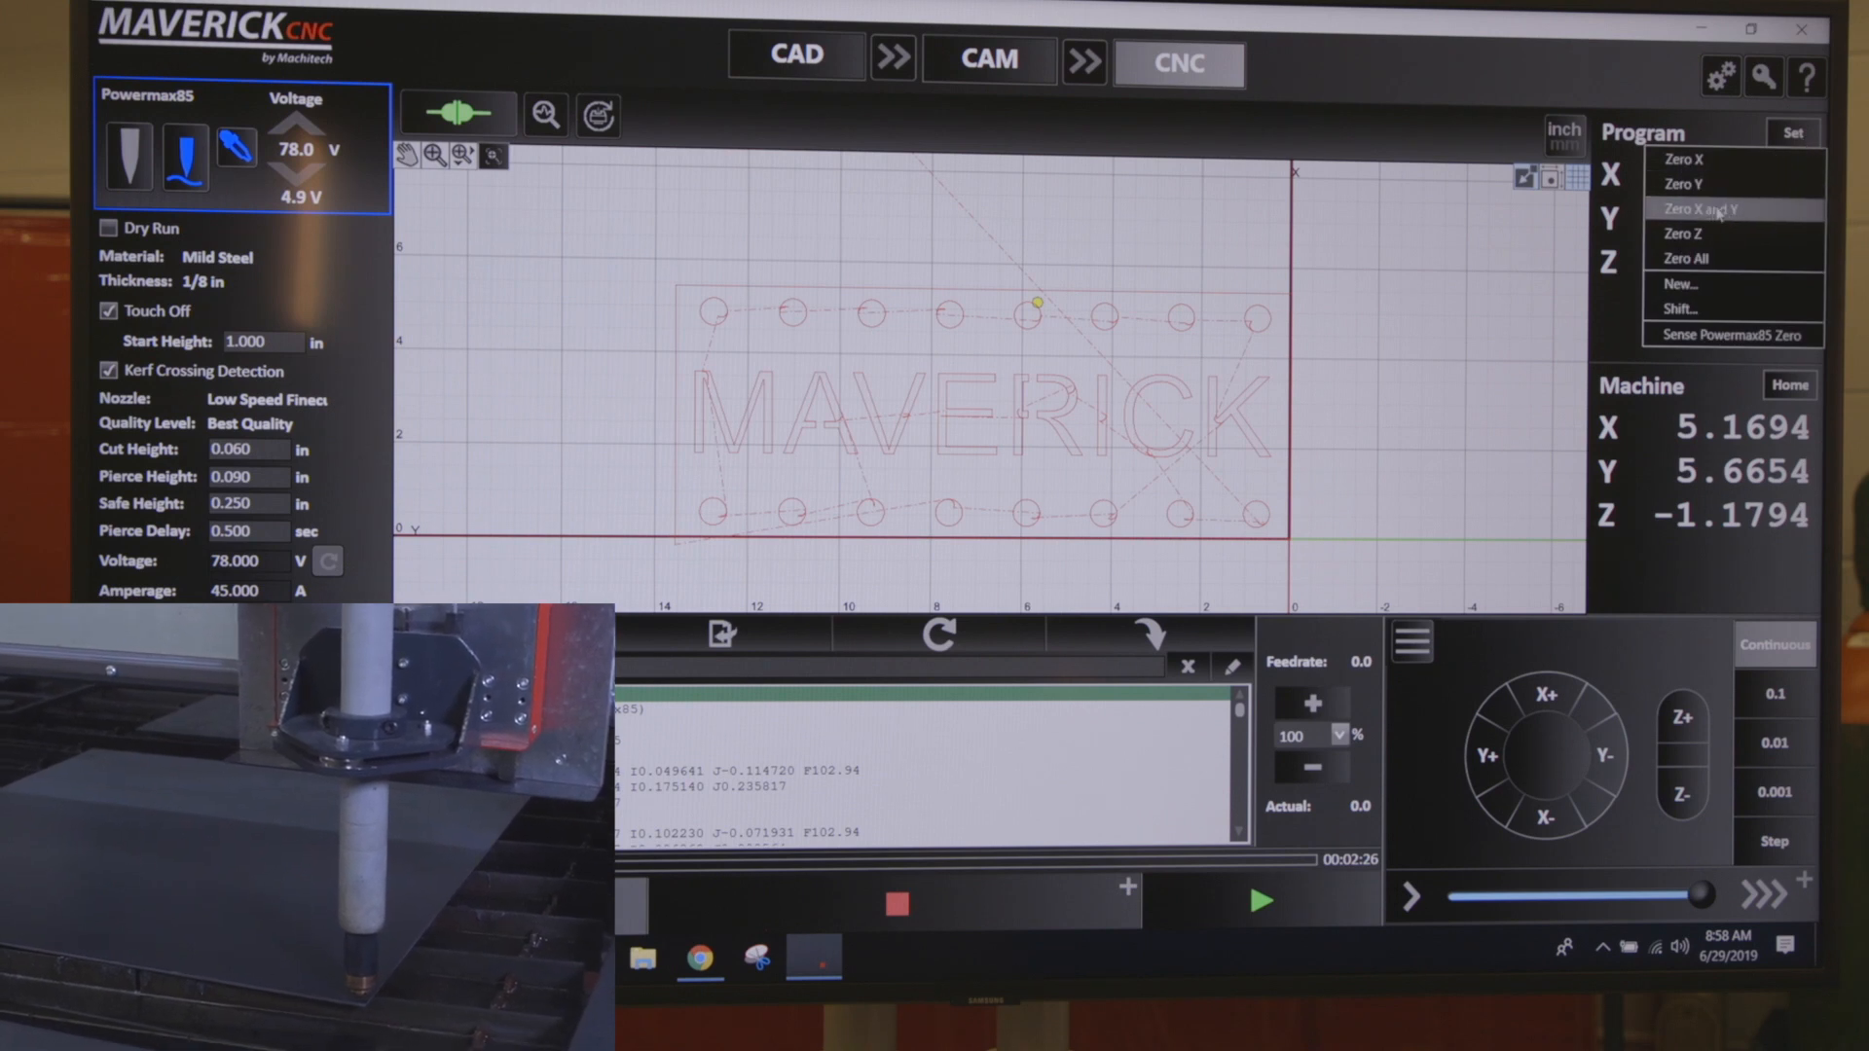
pyautogui.click(1719, 208)
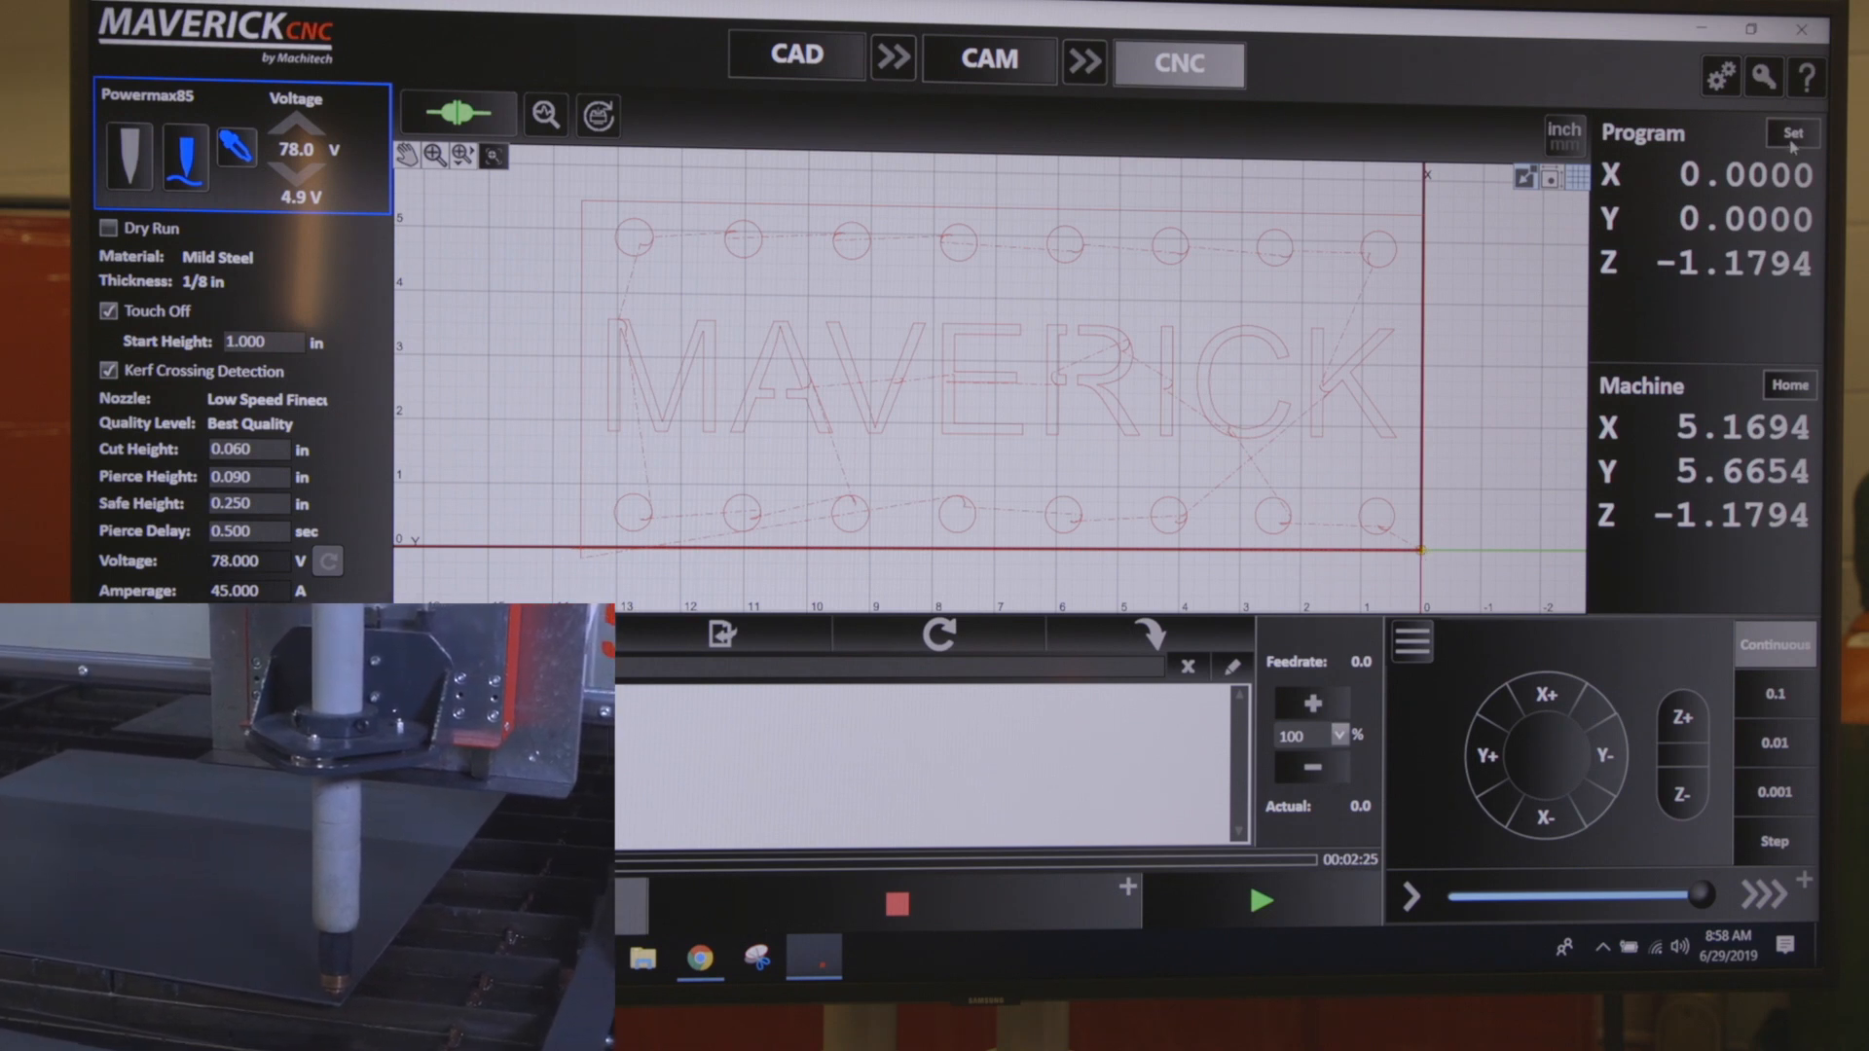
# Step: Run Sense Powermax85 Zero to set the program Z zero
pyautogui.click(1793, 133)
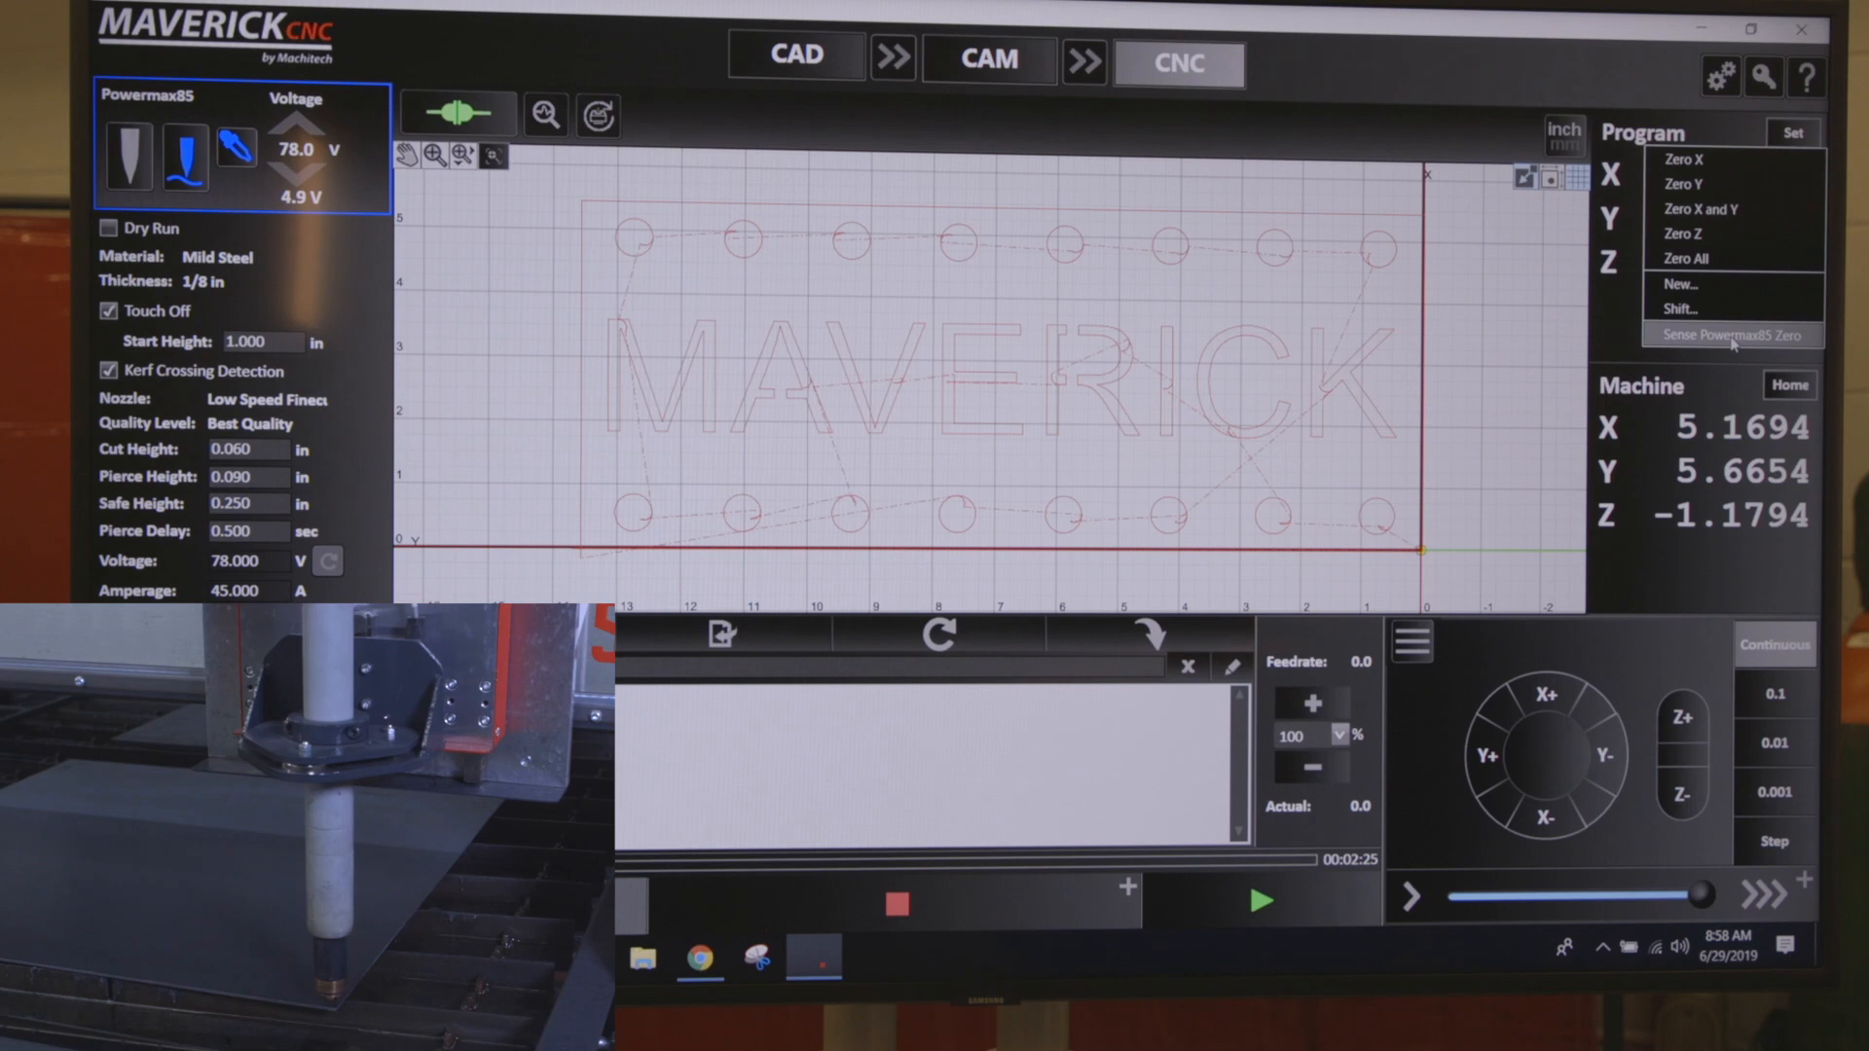
pyautogui.click(1700, 208)
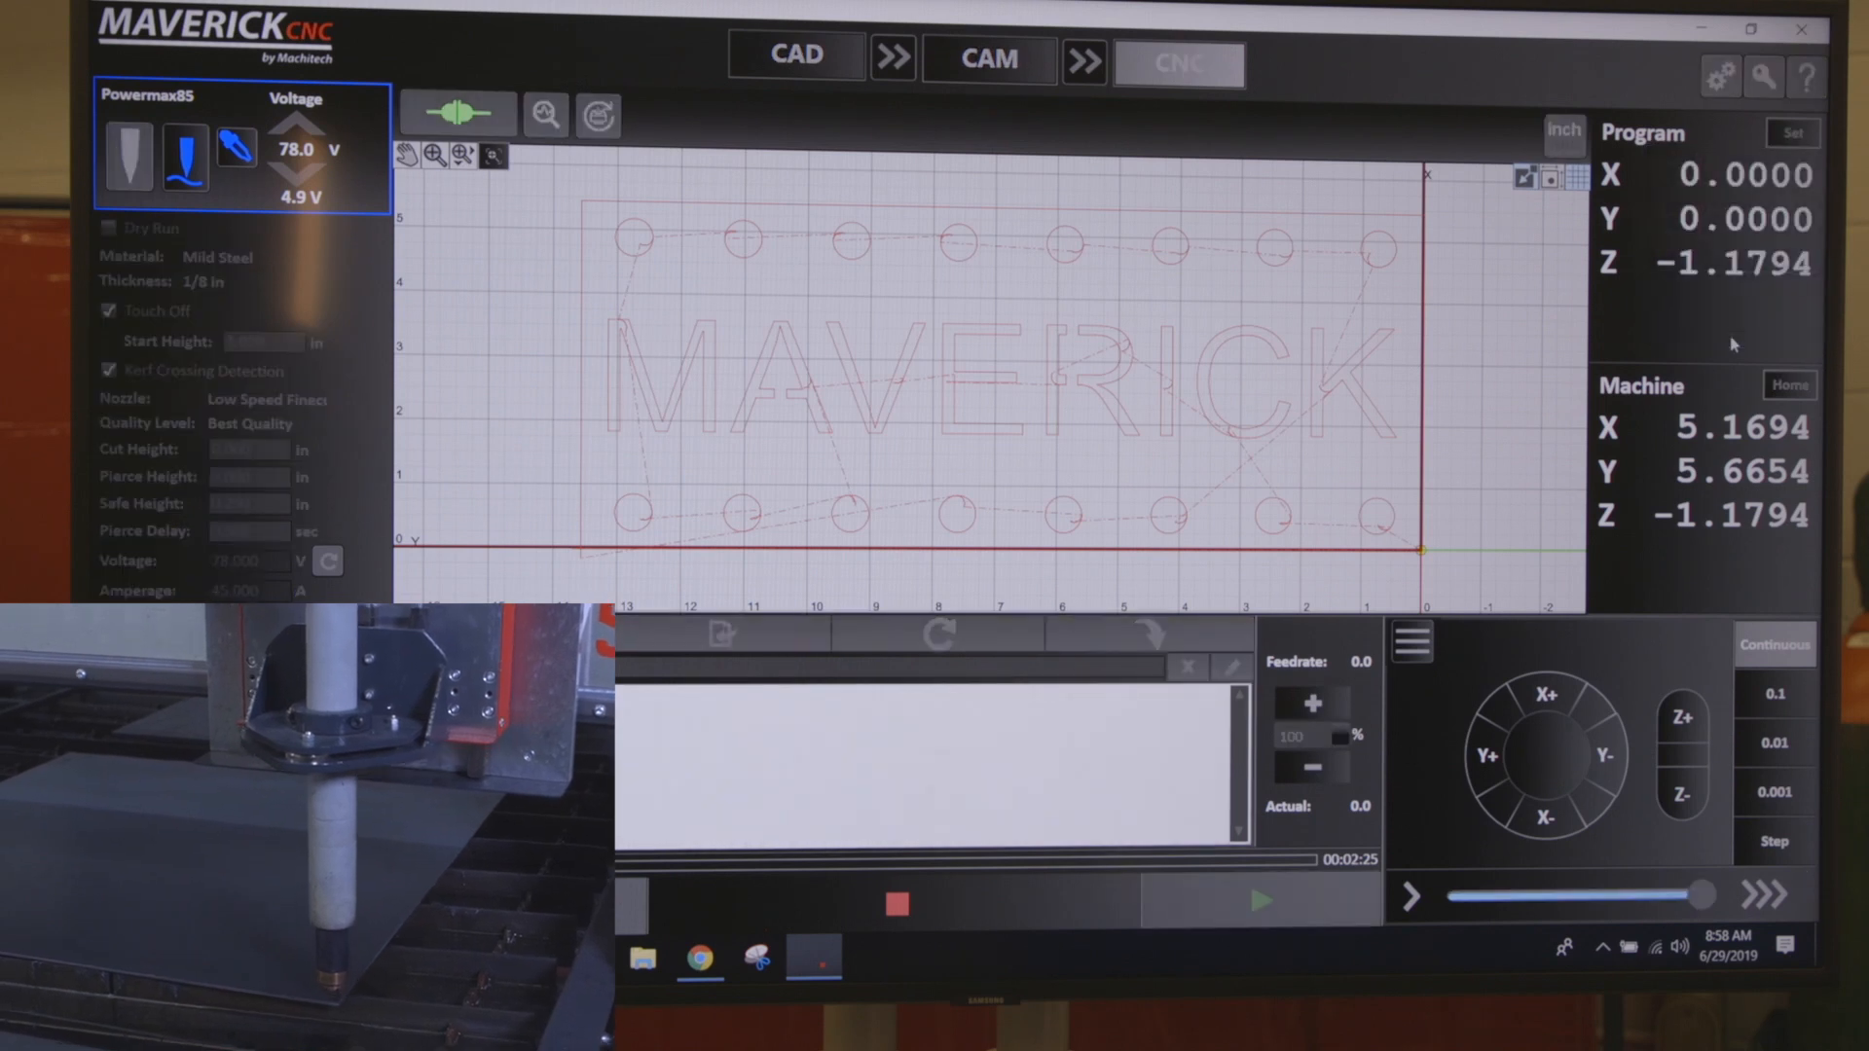